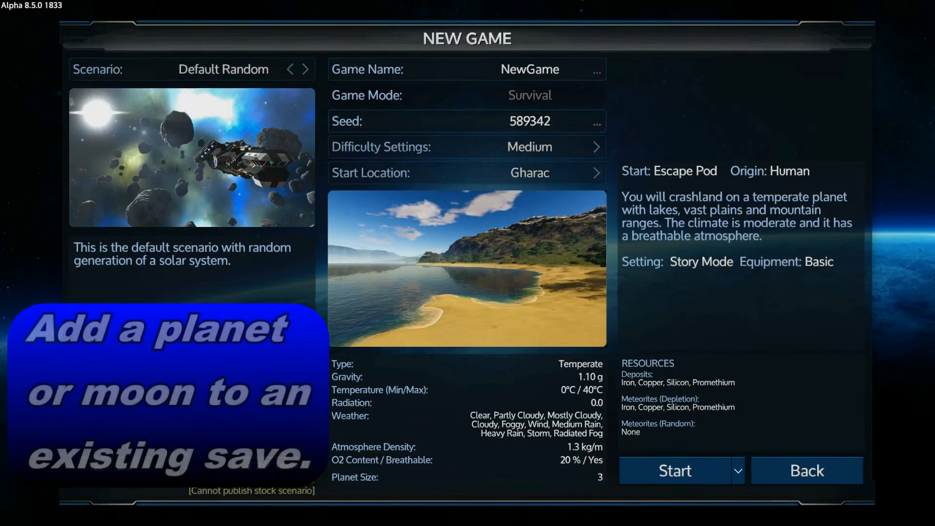
Name the new default random game 'New Moon' and start it
{"action": "left_click", "coordinate": [595, 69]}
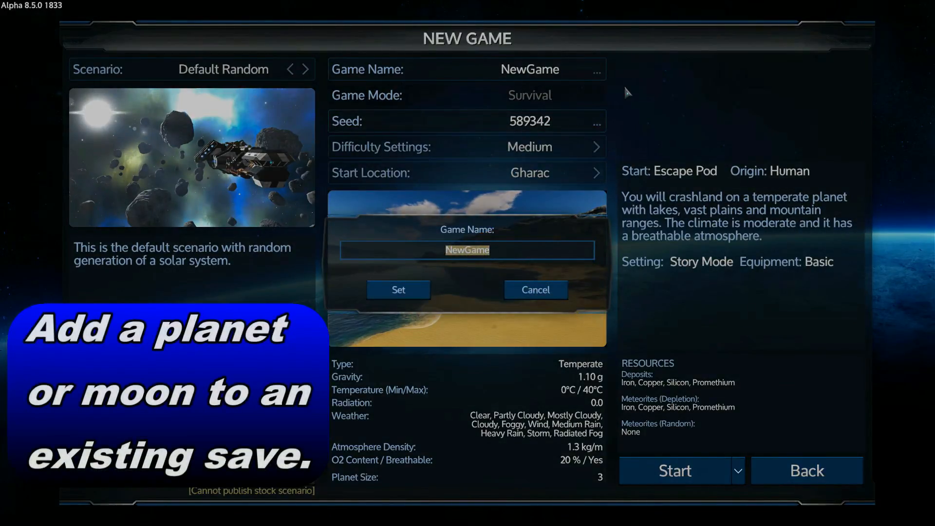
{"action": "type", "text": "New Mod"}
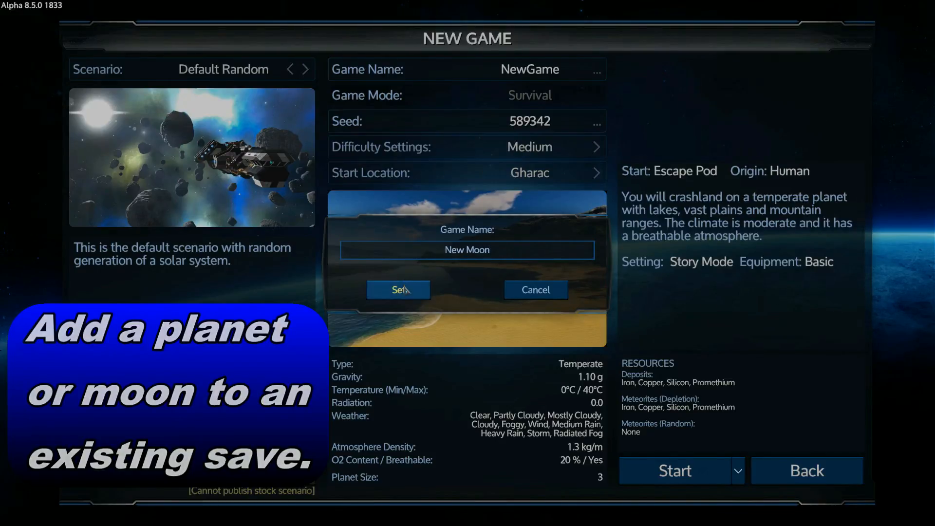
{"action": "left_click", "coordinate": [397, 289]}
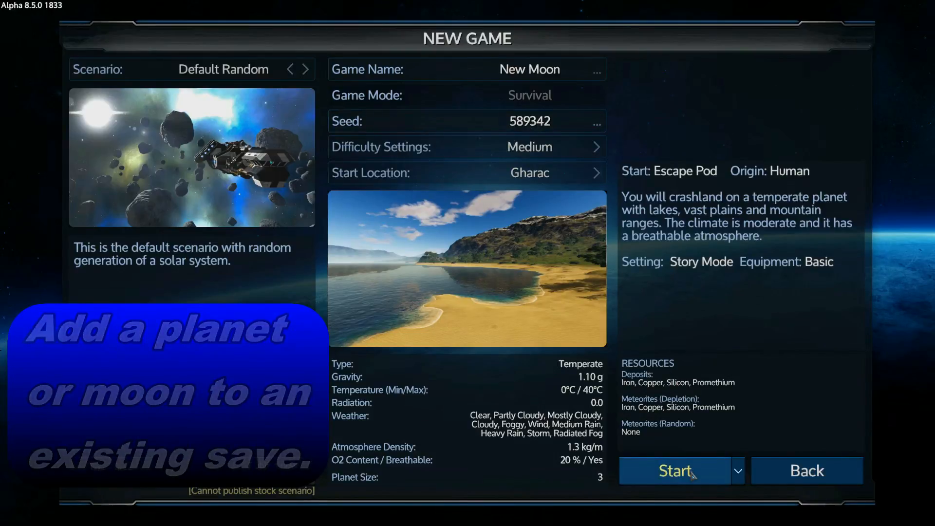
{"action": "left_click", "coordinate": [674, 471]}
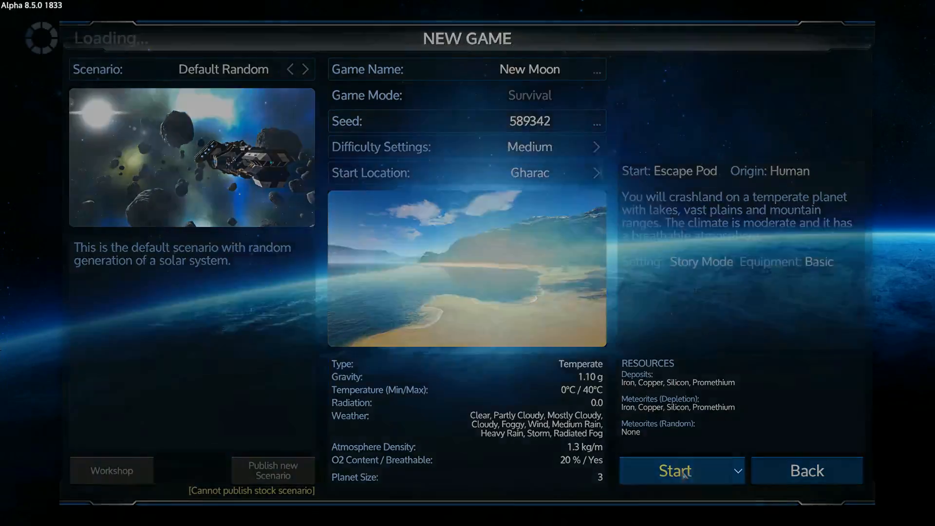
{"action": "left_click", "coordinate": [675, 471]}
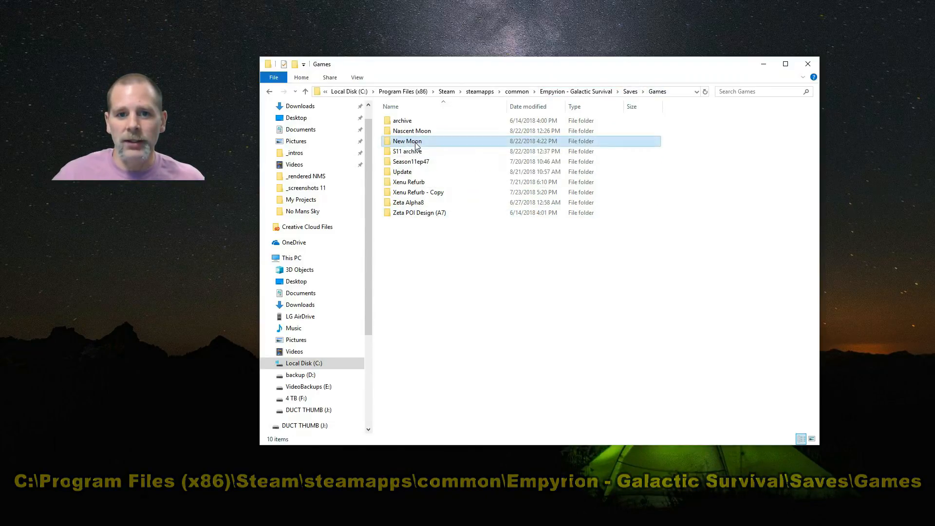
Open New Moon's Sectors\sectors.yaml in Notepad++ from the Saves\Games folder
{"action": "double_click", "coordinate": [407, 141]}
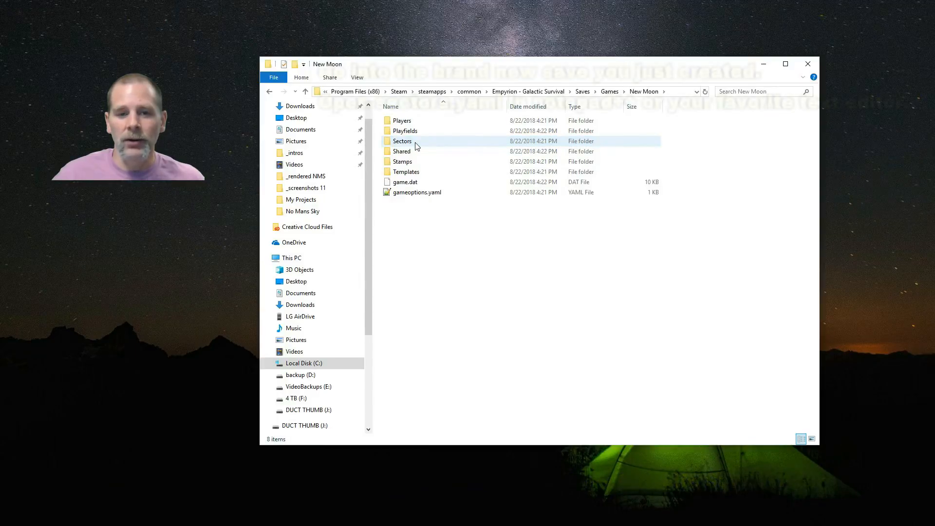
{"action": "left_click", "coordinate": [403, 141]}
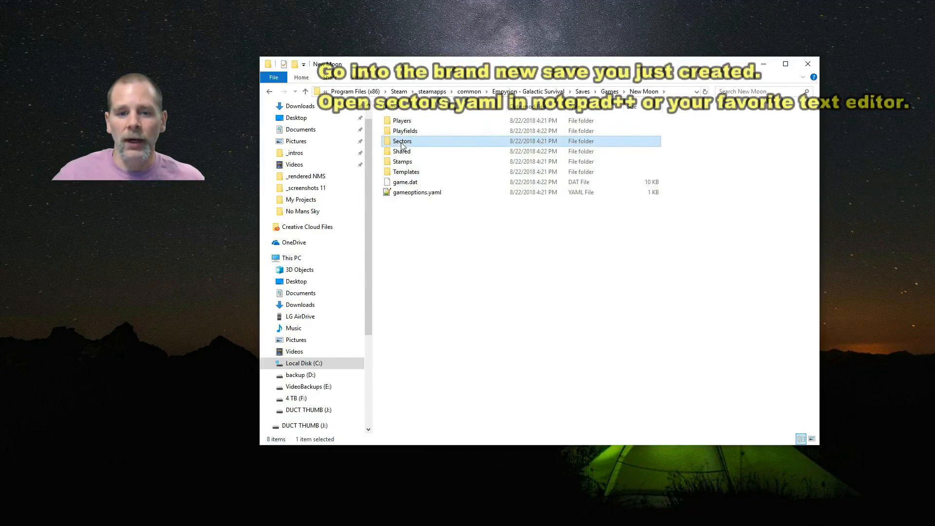
{"action": "double_click", "coordinate": [402, 141]}
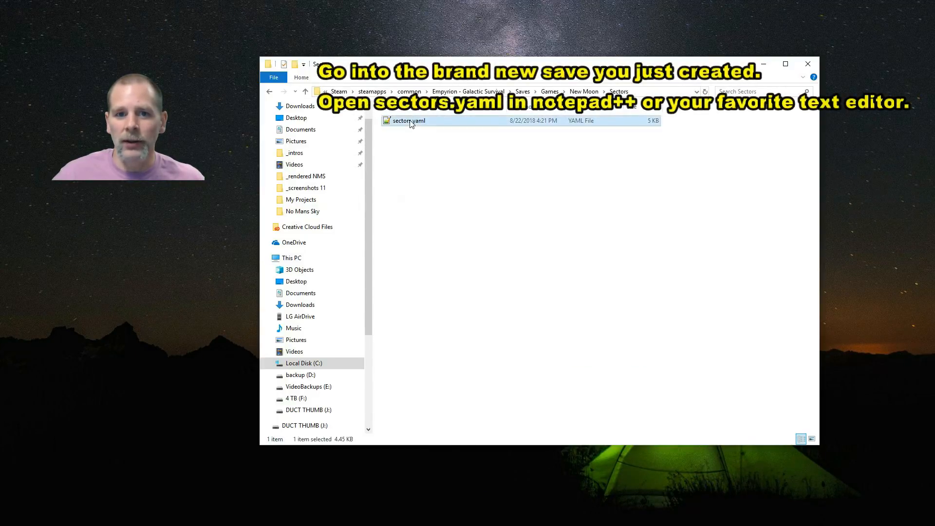
{"action": "double_click", "coordinate": [409, 120]}
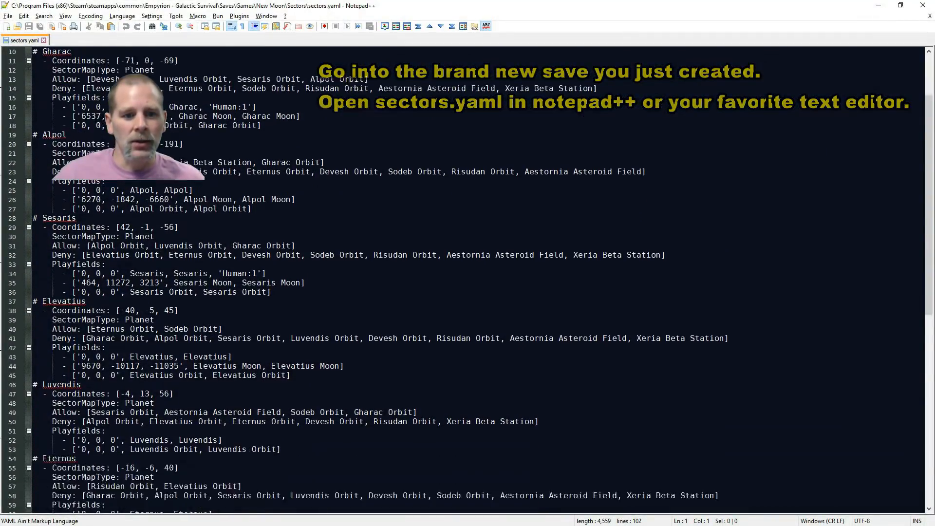
Copy the Sodeb Moon playfield line (line 78) from New Moon's sectors.yaml
{"action": "scroll", "scroll_direction": "down", "scroll_amount": 3}
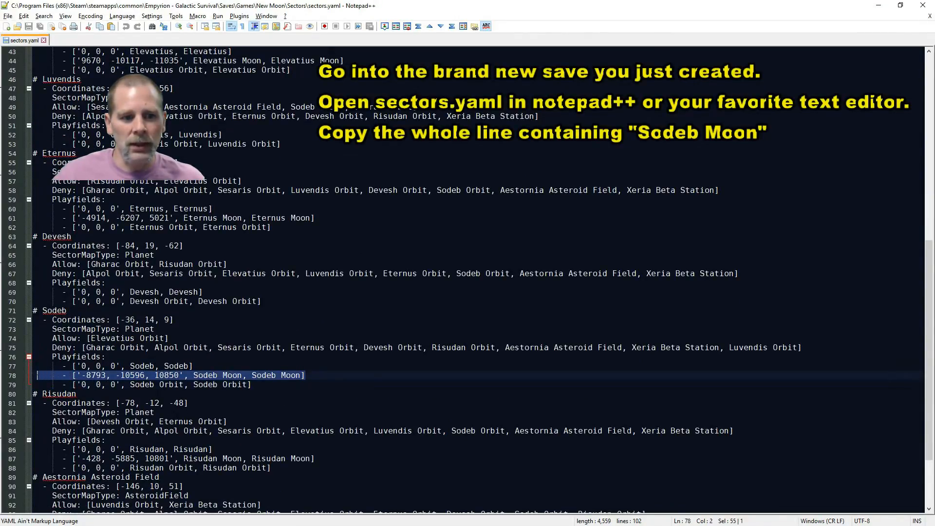
{"action": "right_click", "coordinate": [57, 379]}
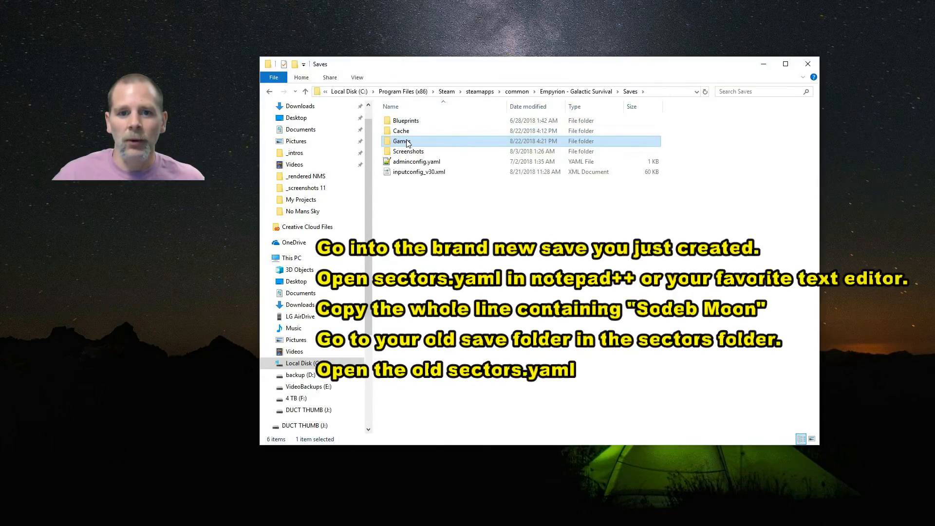
Open Season11ep47's Sectors\sectors.yaml in a second Notepad++ tab
{"action": "double_click", "coordinate": [402, 140]}
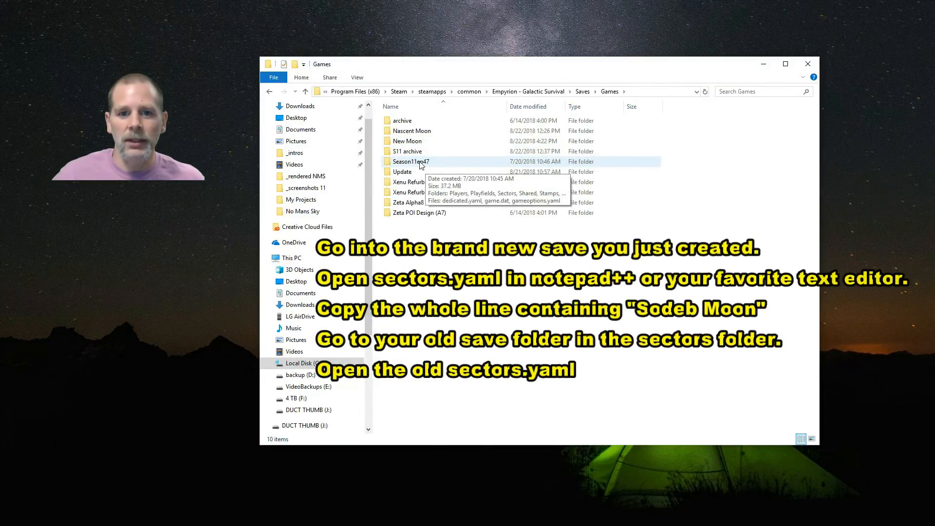
{"action": "double_click", "coordinate": [410, 162]}
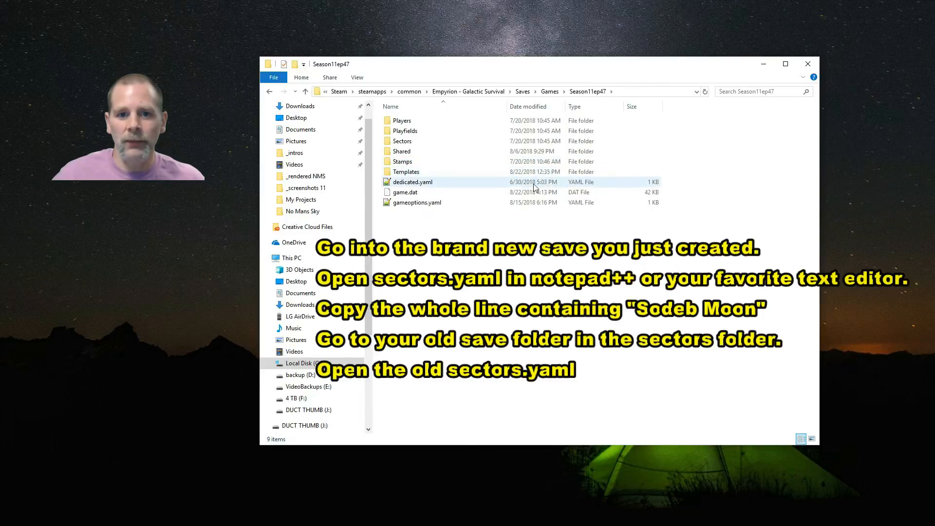
{"action": "double_click", "coordinate": [402, 141]}
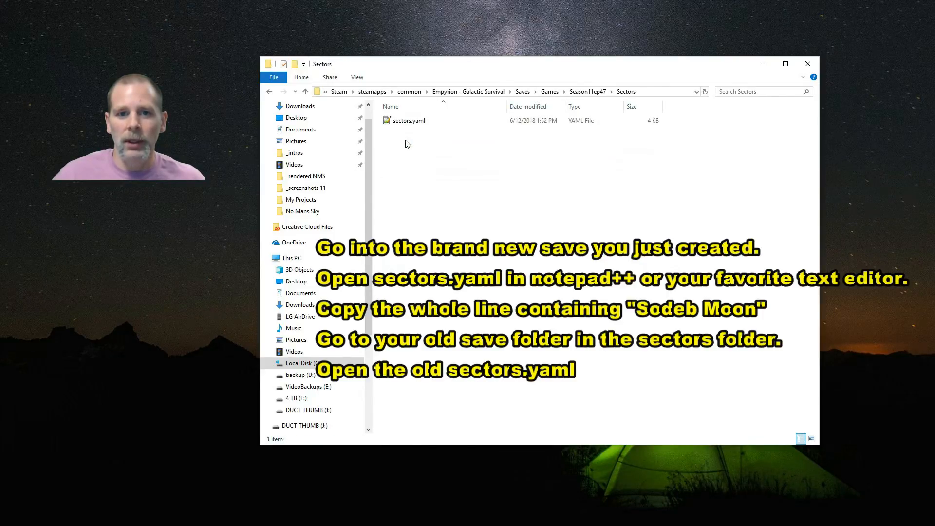
{"action": "double_click", "coordinate": [409, 119]}
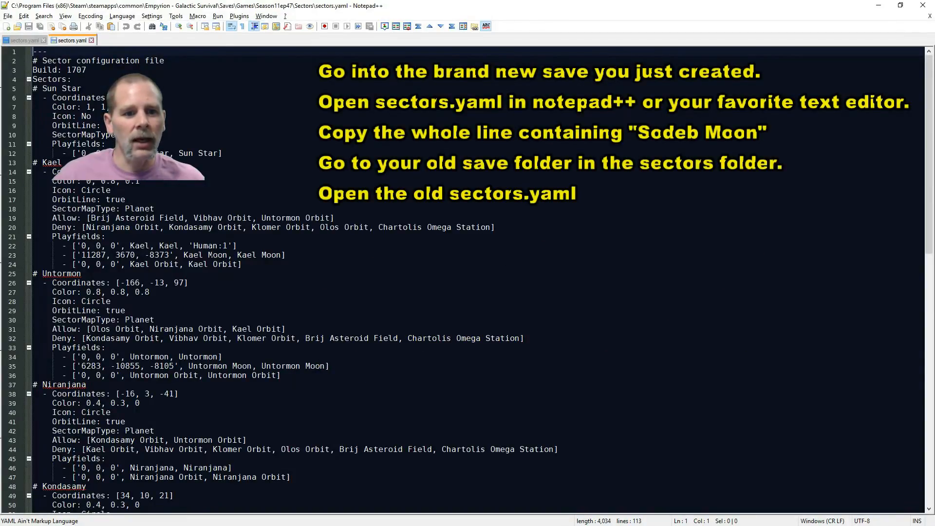
Paste the Sodeb Moon line under Klomer as 'Klomer Moon' at -8793, -10596, 10850
{"action": "scroll", "scroll_direction": "down", "scroll_amount": 3}
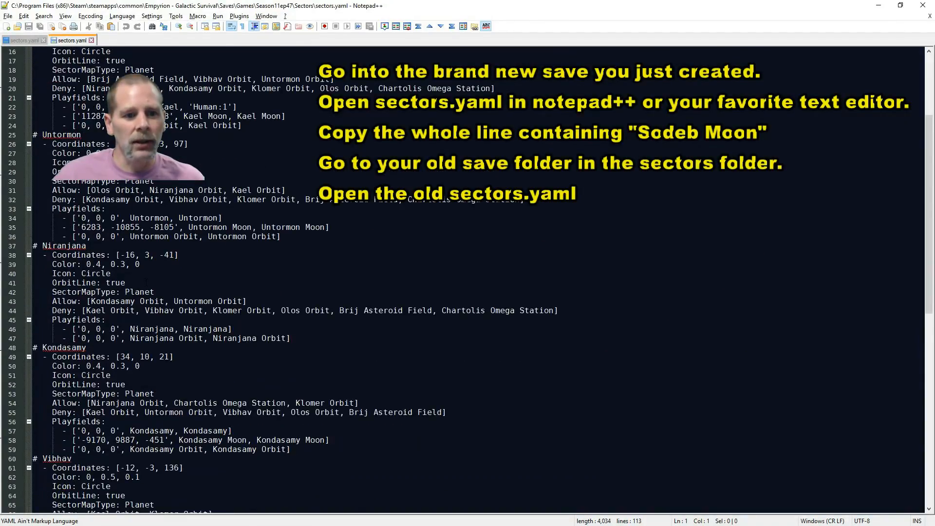
{"action": "scroll", "scroll_direction": "down", "scroll_amount": 3}
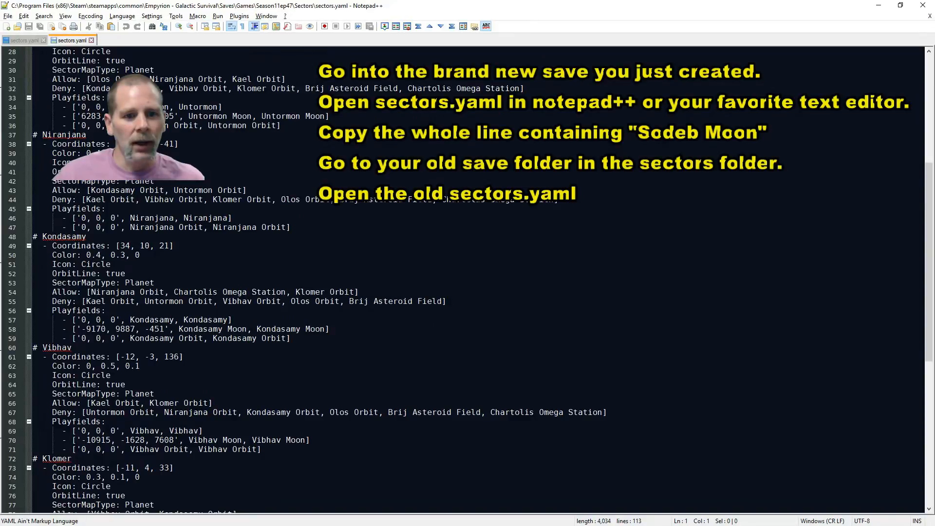
{"action": "scroll", "scroll_direction": "down", "scroll_amount": 3}
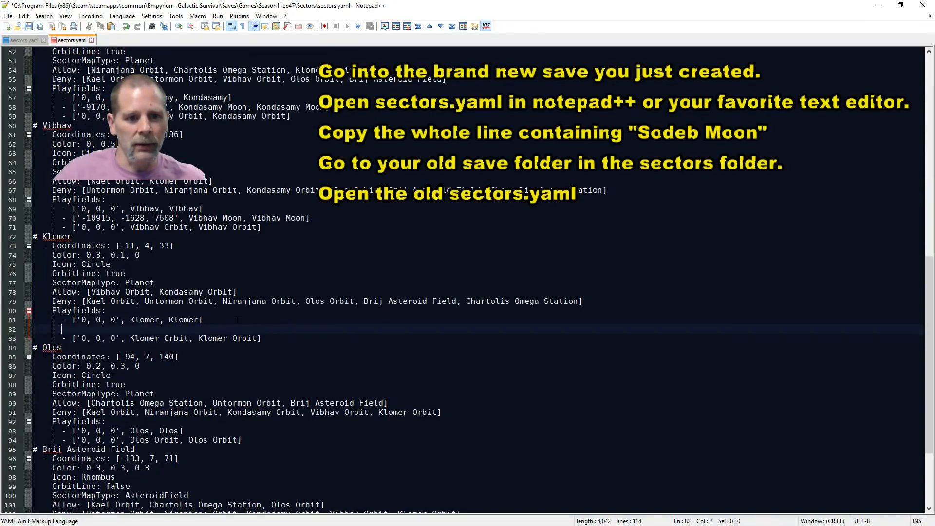
{"action": "type", "text": "['-8793, -10596, 10850', Sodeb Moon, Sodeb Moon]"}
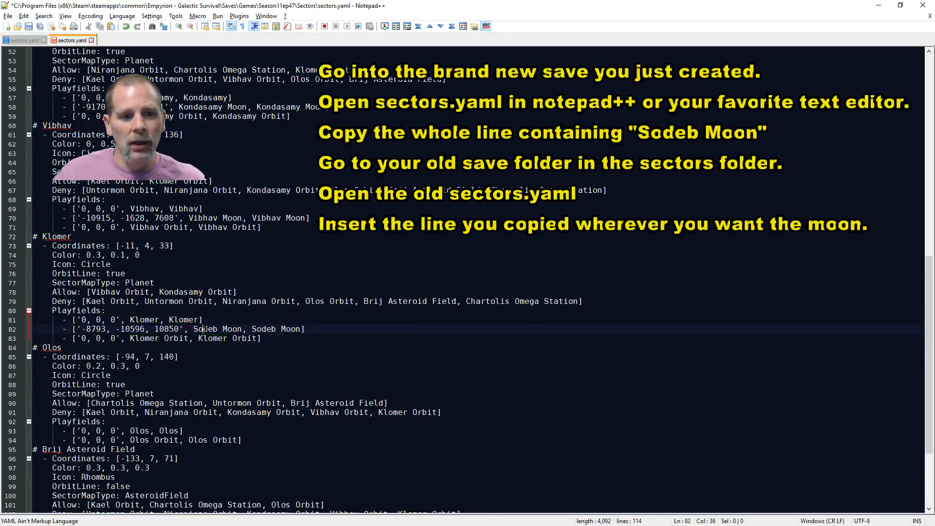
{"action": "type", "text": "Klomer Moon, Klomer Moon"}
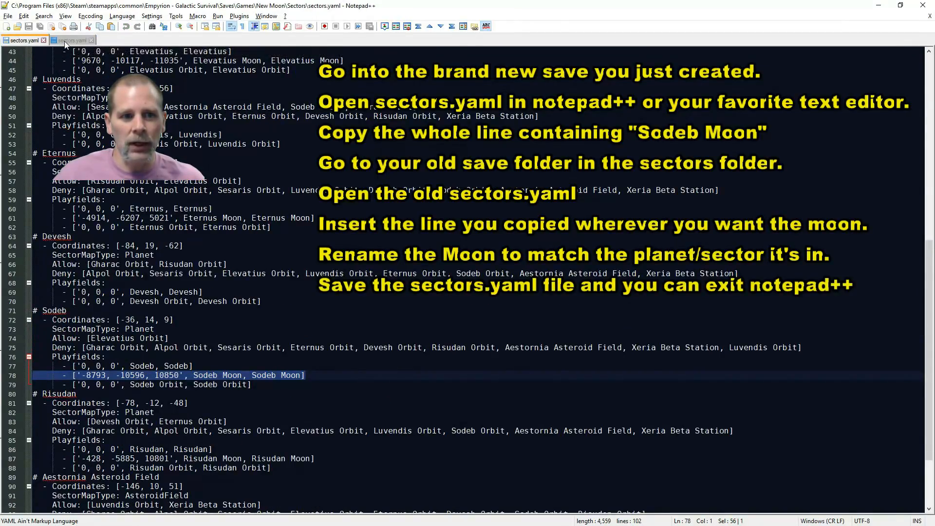
{"action": "left_click", "coordinate": [70, 40]}
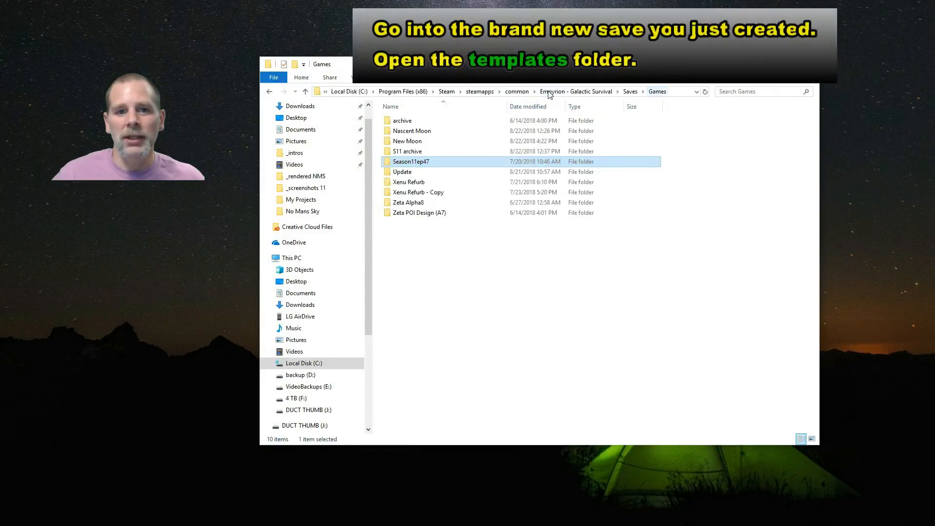
Copy New Moon's Sodeb Moon template folder into Season11ep47's Templates folder
{"action": "double_click", "coordinate": [407, 141]}
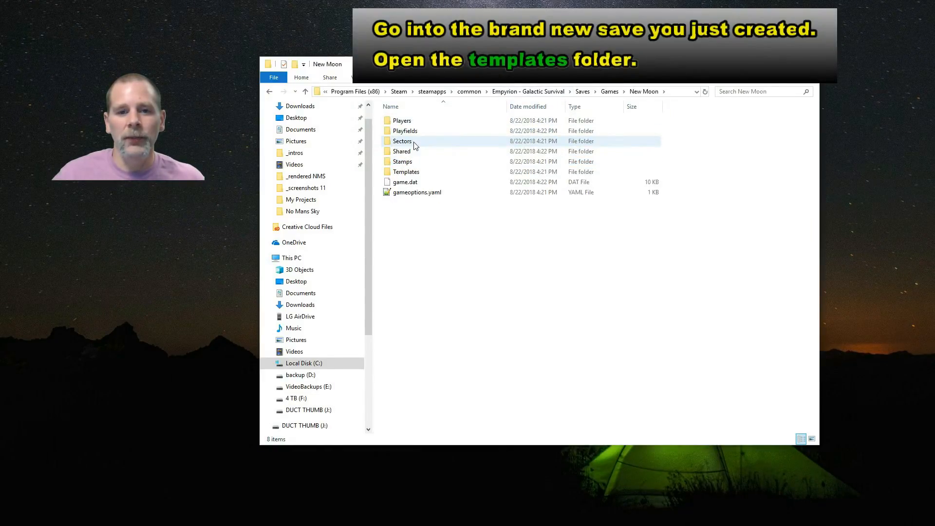
{"action": "double_click", "coordinate": [405, 172]}
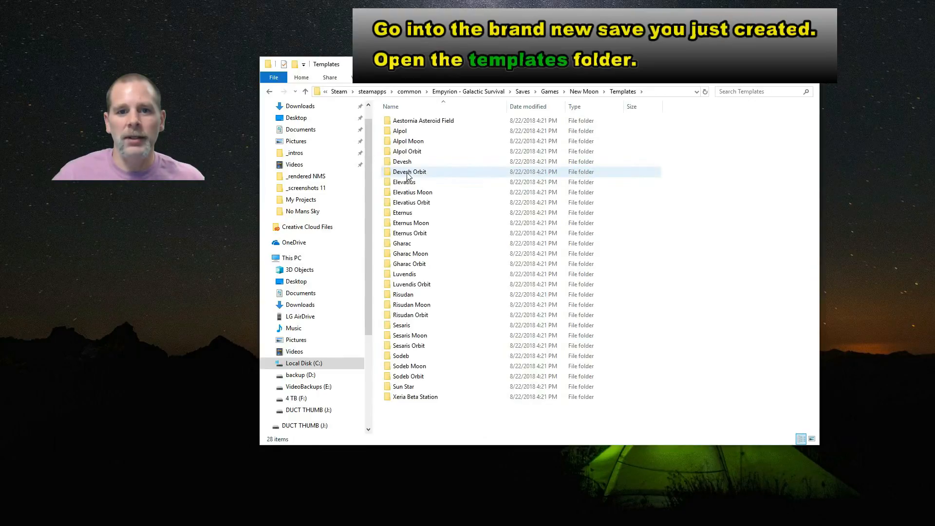
{"action": "left_click", "coordinate": [410, 366]}
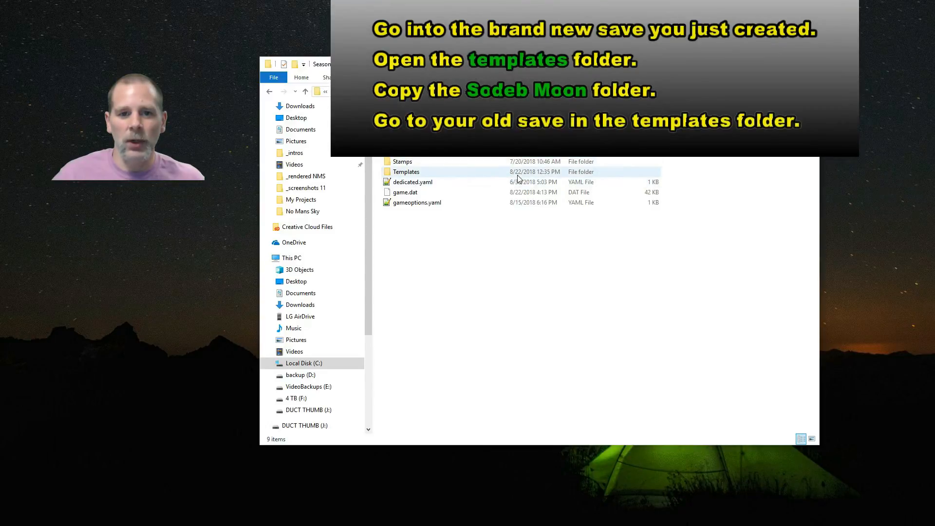
{"action": "double_click", "coordinate": [406, 172]}
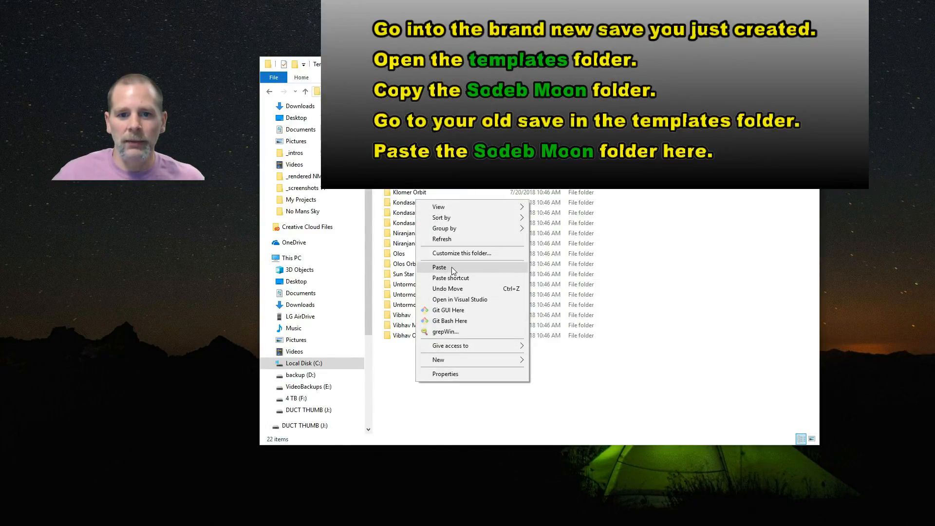
{"action": "left_click", "coordinate": [439, 267]}
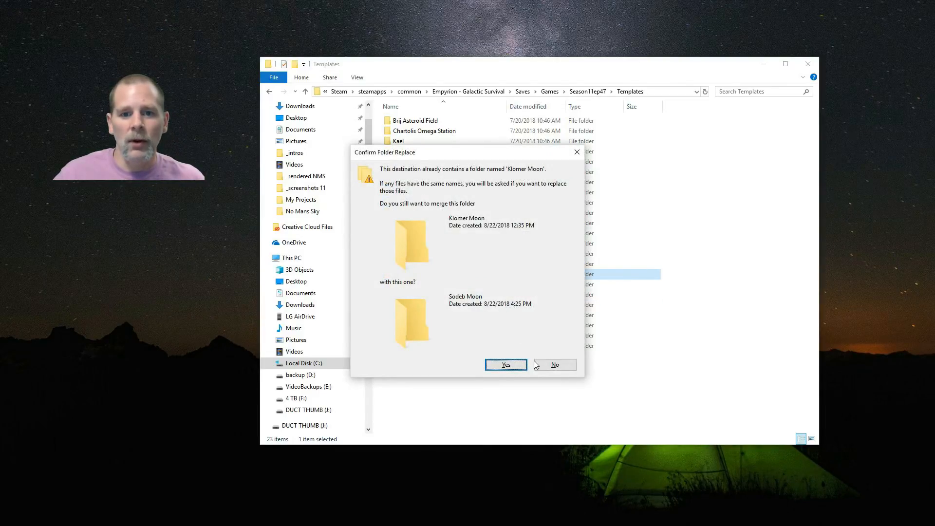
Decline the merge, remove the old Klomer Moon template, and rename Sodeb Moon to 'Klomer Moon'
{"action": "left_click", "coordinate": [504, 364]}
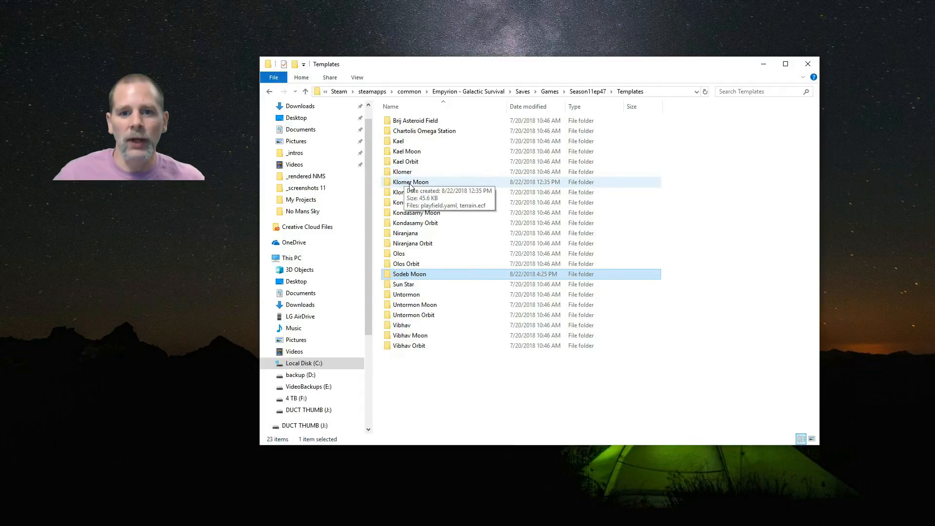
{"action": "mouse_move", "coordinate": [448, 177]}
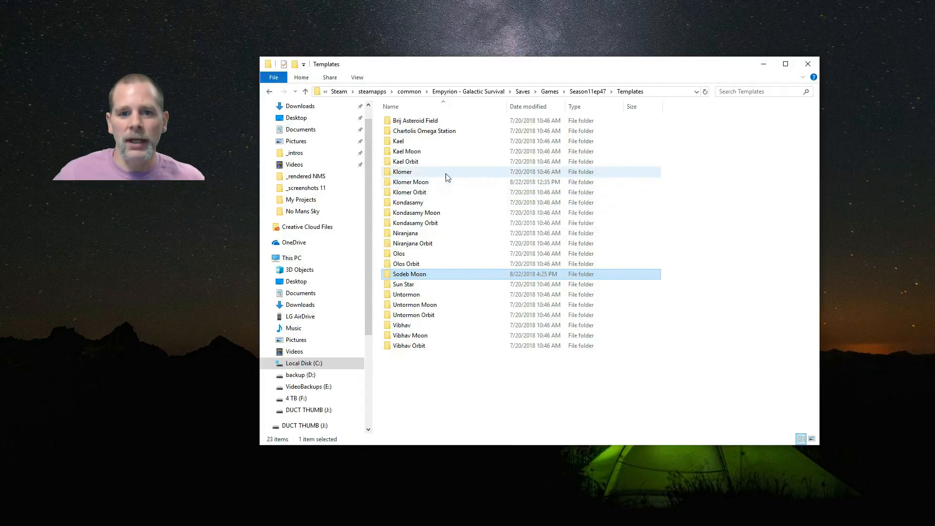
{"action": "mouse_move", "coordinate": [409, 273]}
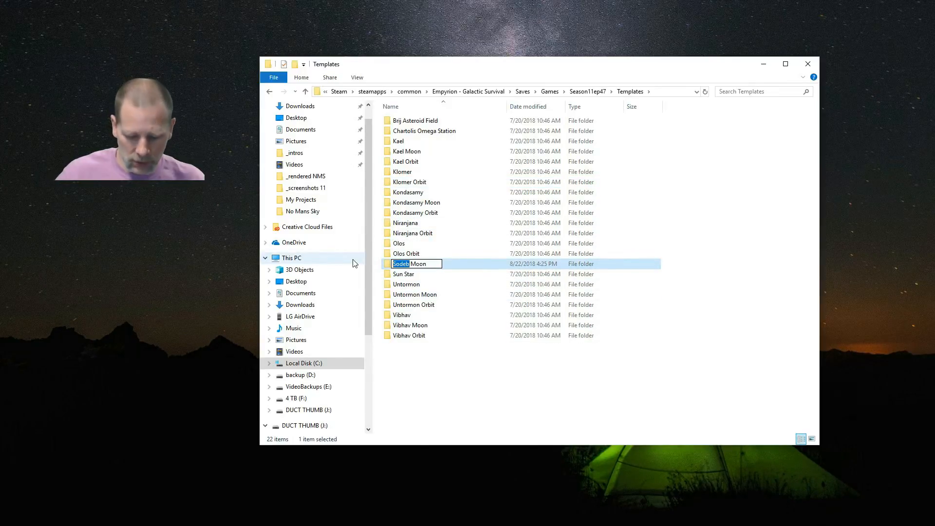
{"action": "type", "text": "Klomer Moon"}
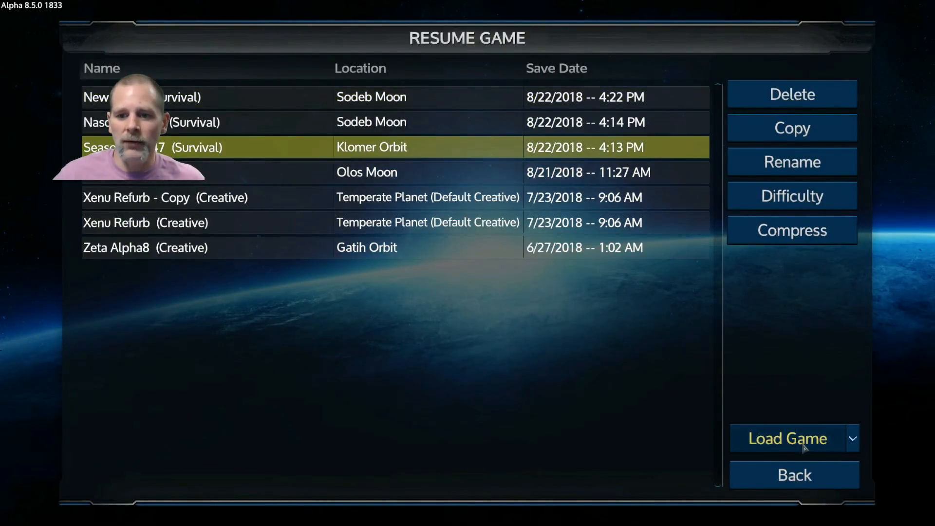
Load the Season11ep47 save from the Resume Game list
{"action": "left_click", "coordinate": [787, 439]}
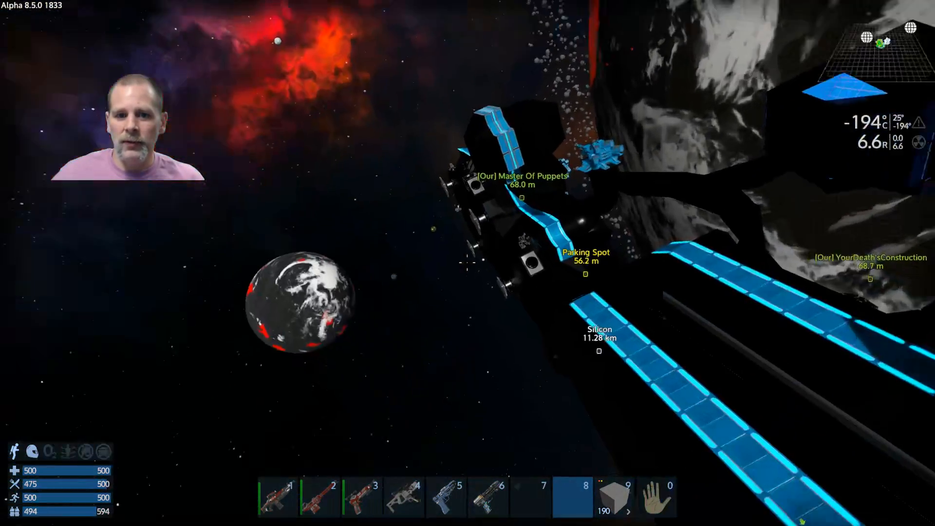
{"action": "key", "text": "M"}
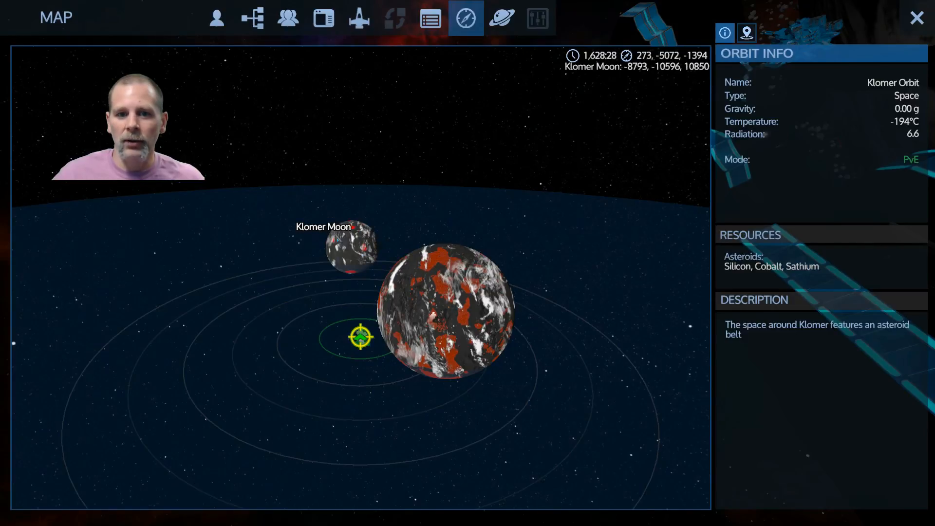
{"action": "left_click", "coordinate": [502, 17]}
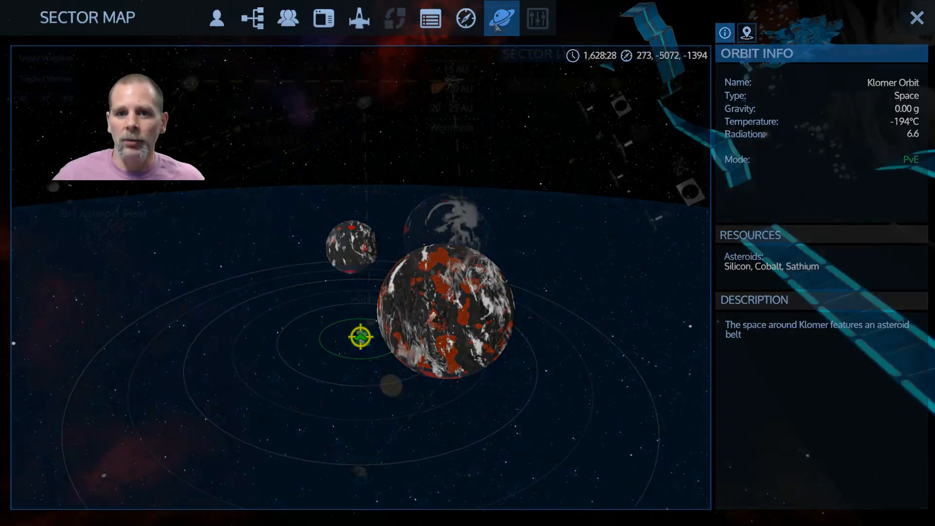
{"action": "left_click", "coordinate": [545, 114]}
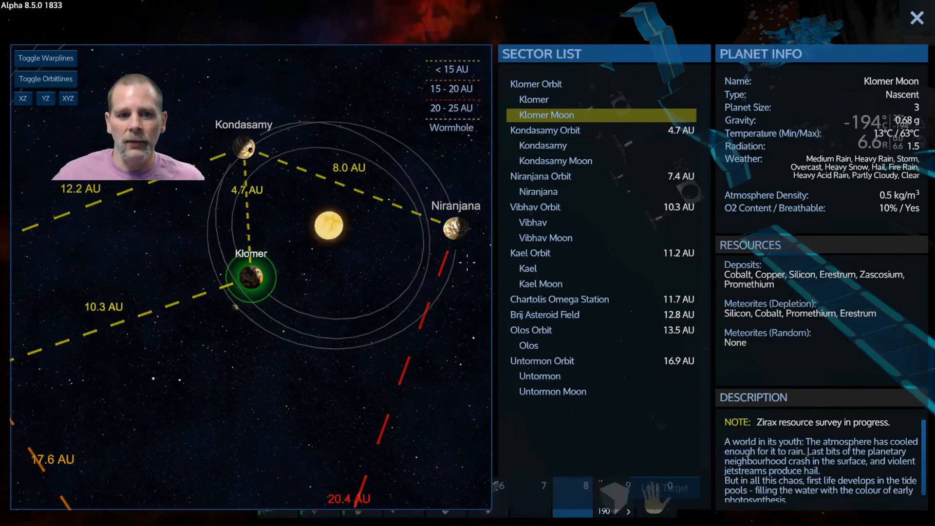
{"action": "left_click", "coordinate": [917, 18]}
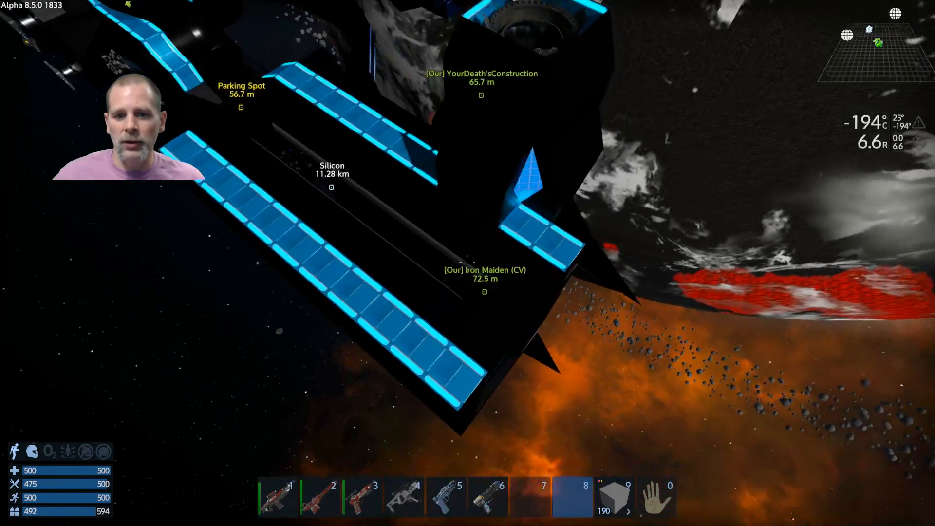